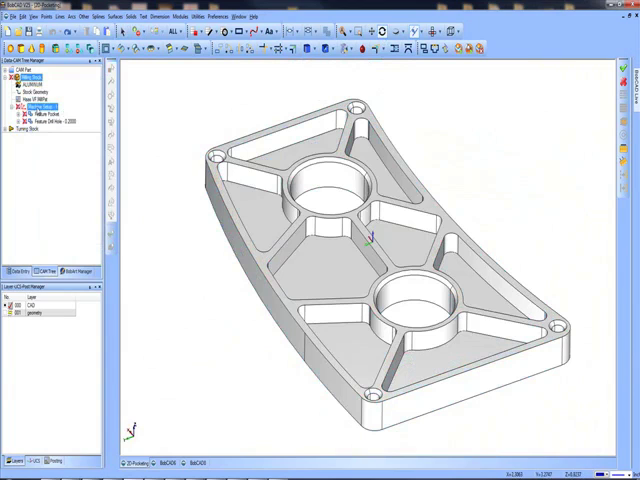
Unblank the Feature Pocket toolpath from its CAM Tree context menu
right_click(40, 112)
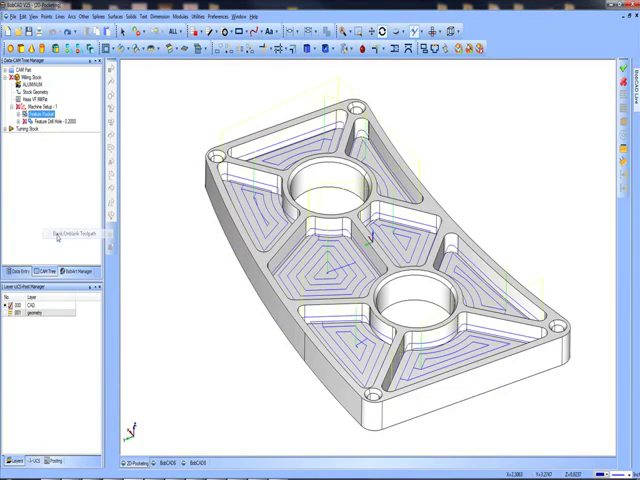
right_click(48, 130)
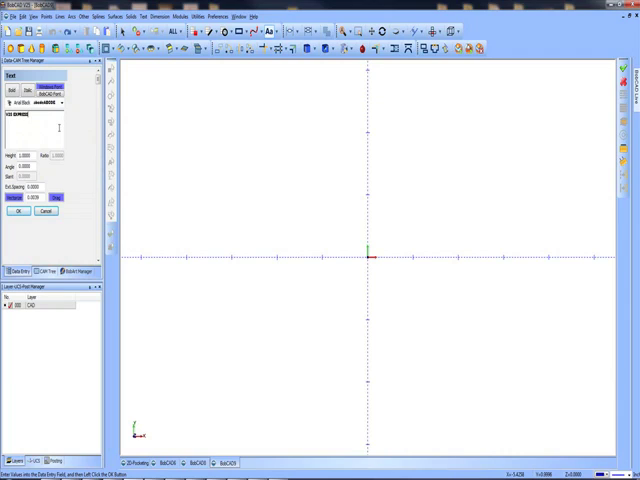
Select the Data Entry text field to edit the text string
click(17, 211)
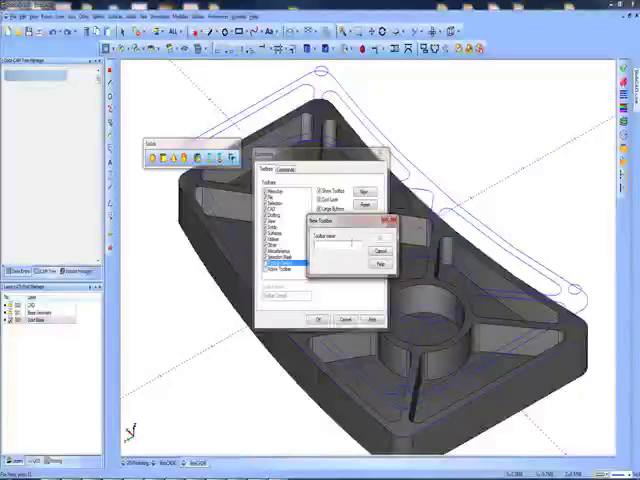
Name the new toolbar 'Favorites' and dock it in the workspace
text(Fig)
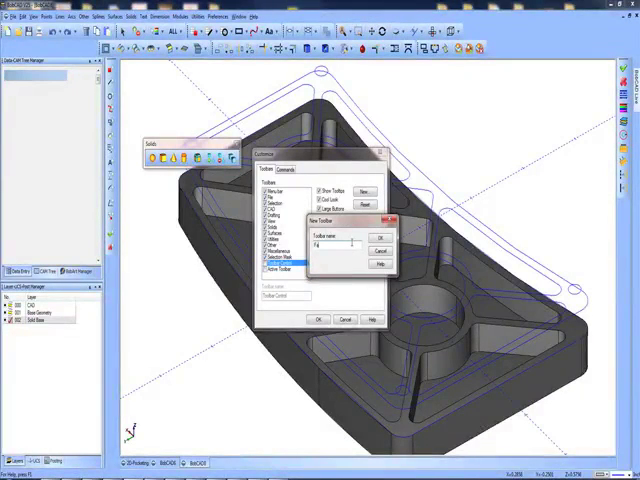
text(Favorites)
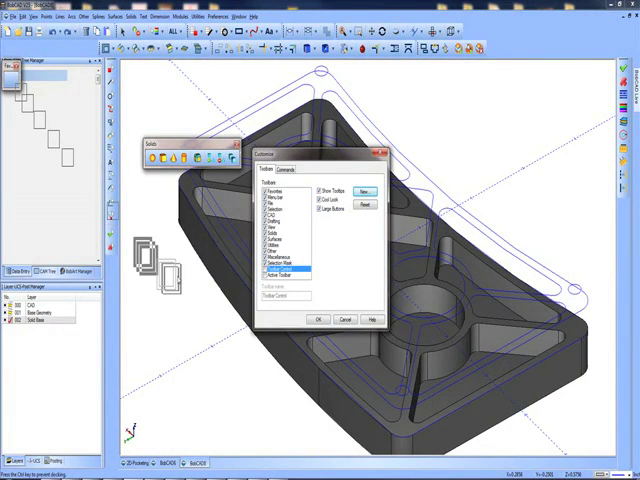
click(285, 169)
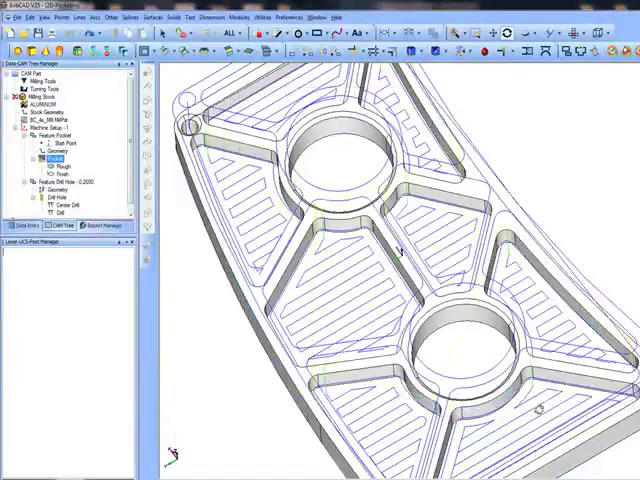
Edit the Pocket operation to open the Mill 2 Axis Wizard Parameters
right_click(47, 158)
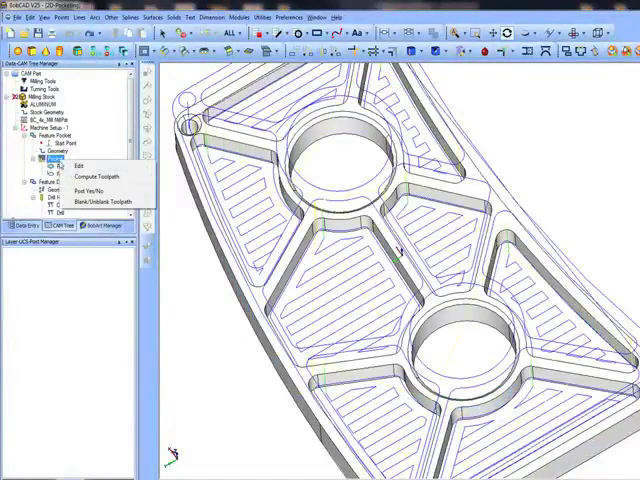
click(97, 177)
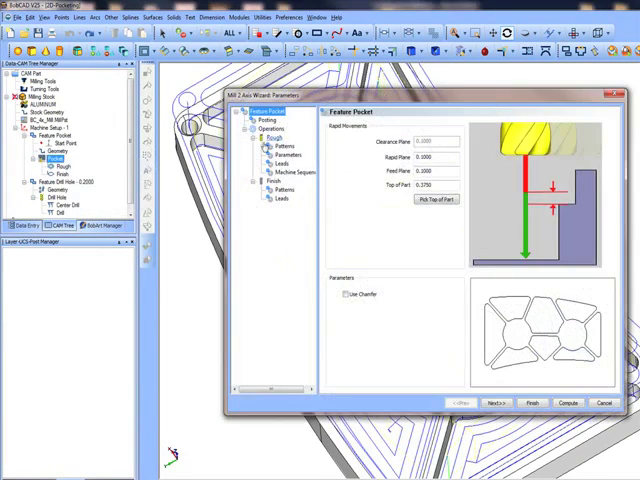
Show the Rough Parameters page and choose Multiple Steps for depth
click(285, 160)
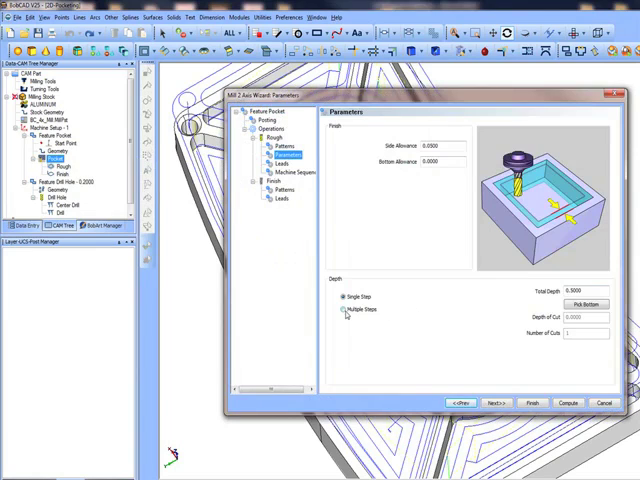
click(342, 310)
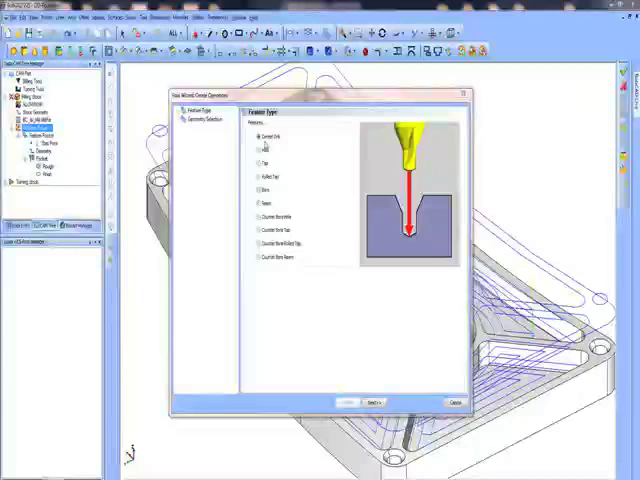
Choose the Hole feature type and advance to geometry selection
click(262, 177)
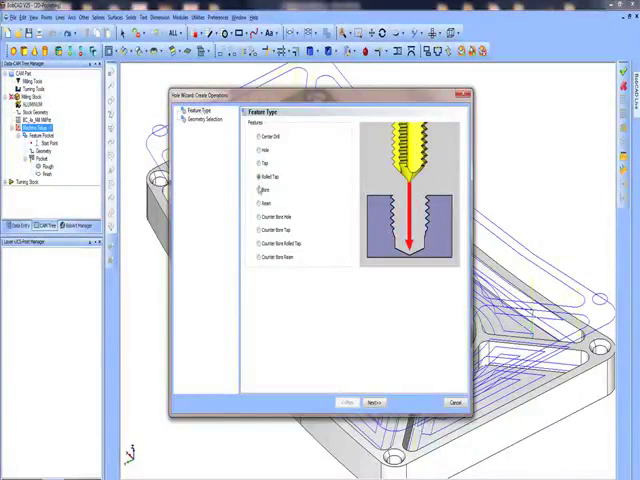
click(260, 213)
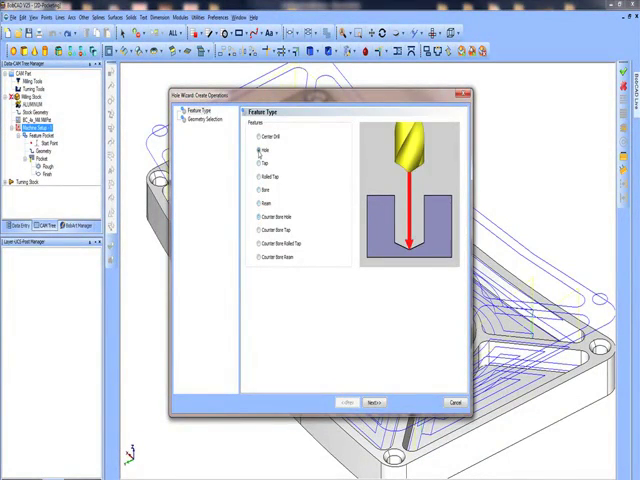
click(371, 402)
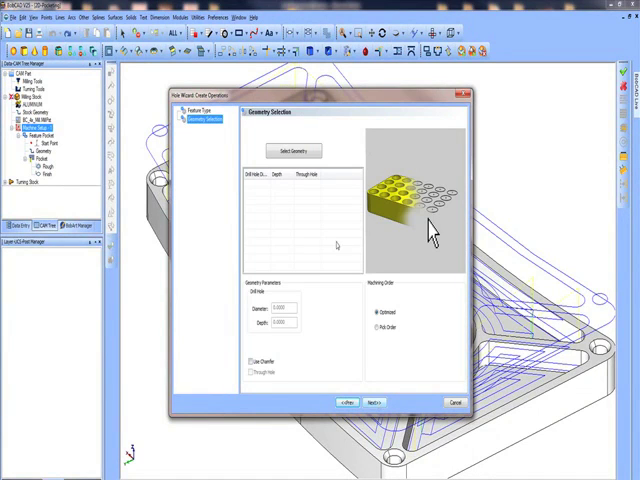
Add the 0.2000 diameter, 0.5000 deep hole and check Through Hole
click(454, 401)
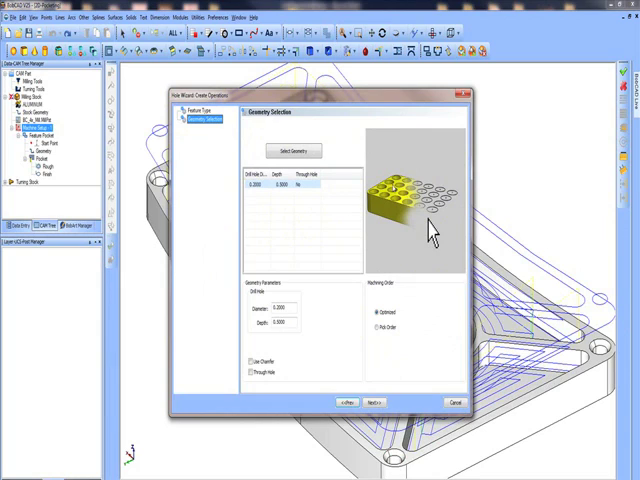
click(250, 372)
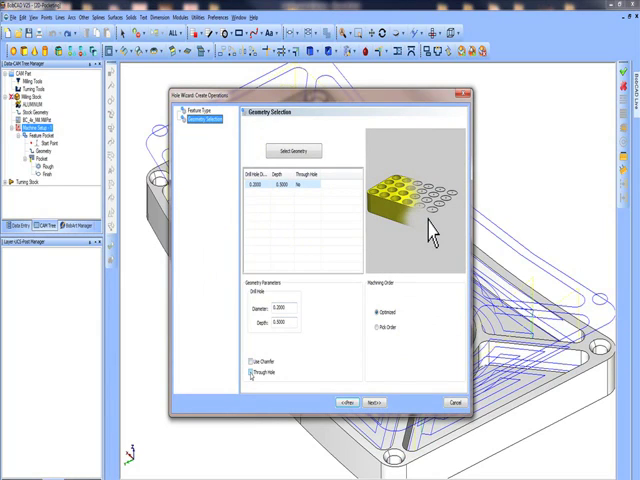